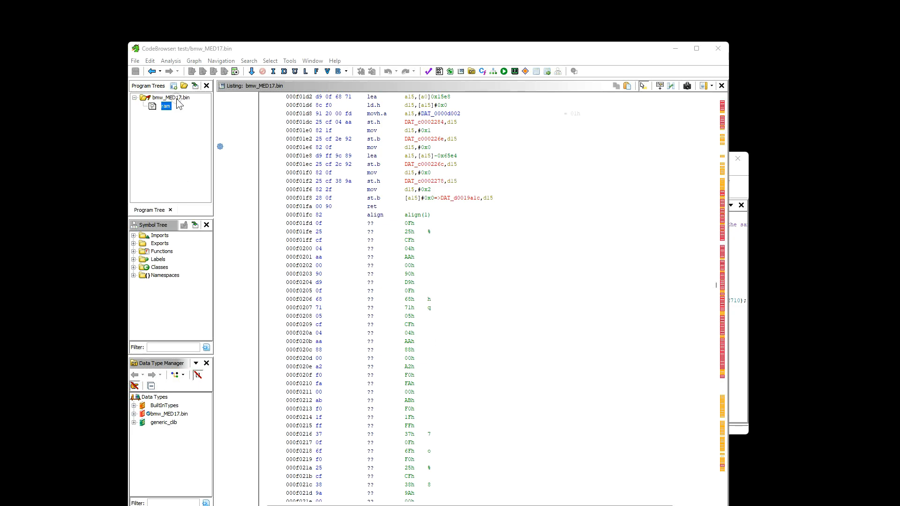
{"action": "mouse_move", "coordinate": [439, 234]}
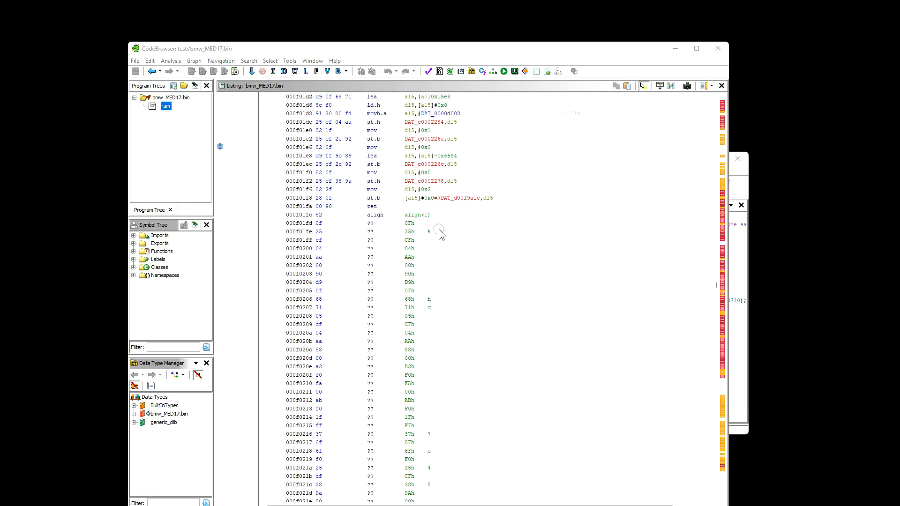
{"action": "mouse_move", "coordinate": [473, 292]}
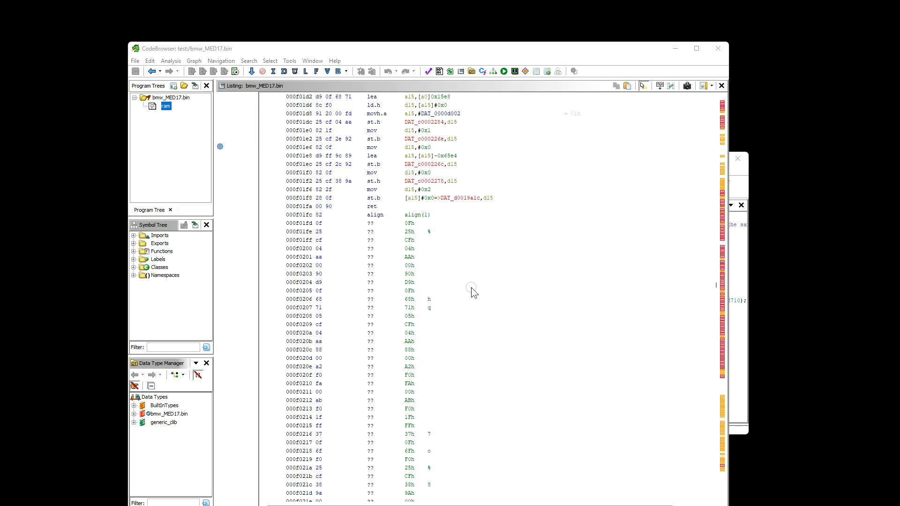
{"action": "mouse_move", "coordinate": [672, 501]}
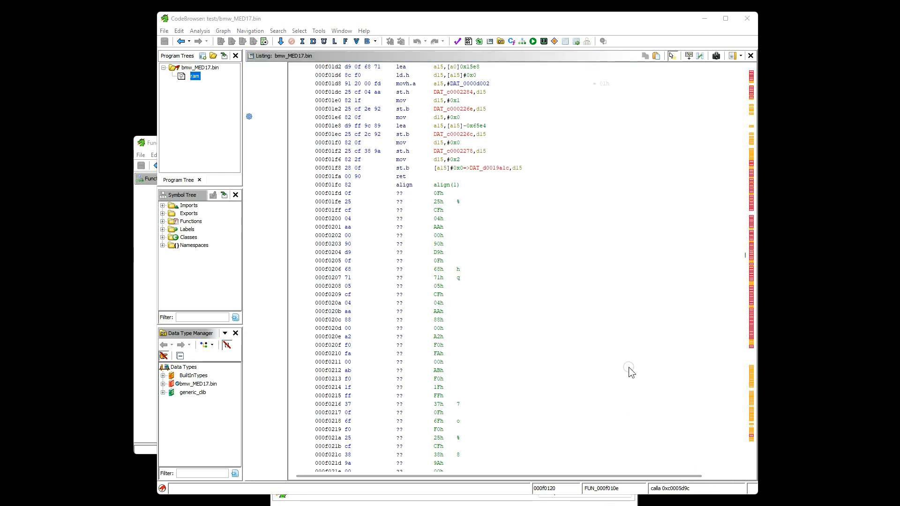
{"action": "mouse_move", "coordinate": [614, 360]}
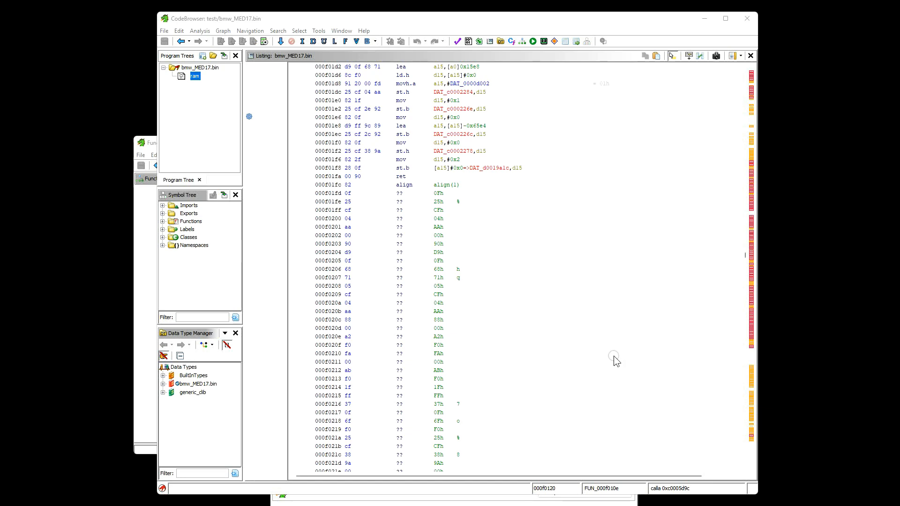
{"action": "mouse_move", "coordinate": [571, 305]}
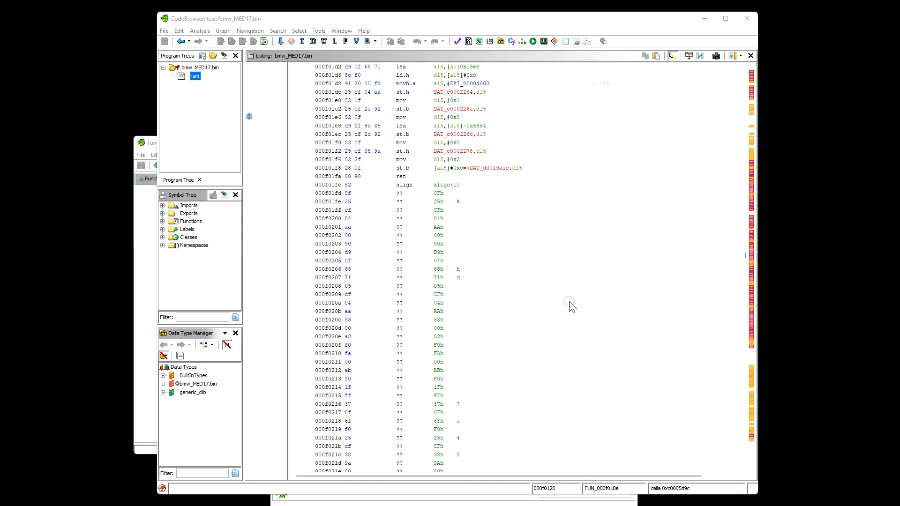
{"action": "mouse_move", "coordinate": [558, 132]}
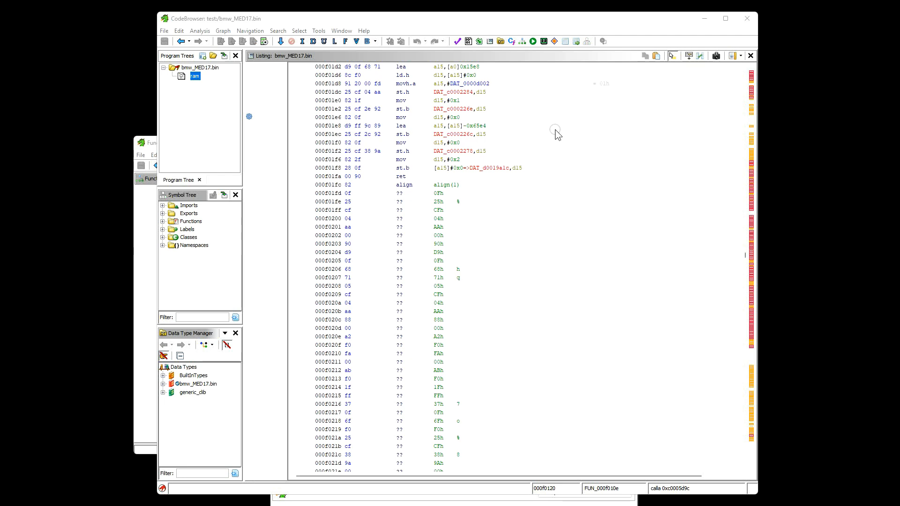
{"action": "mouse_move", "coordinate": [555, 140]}
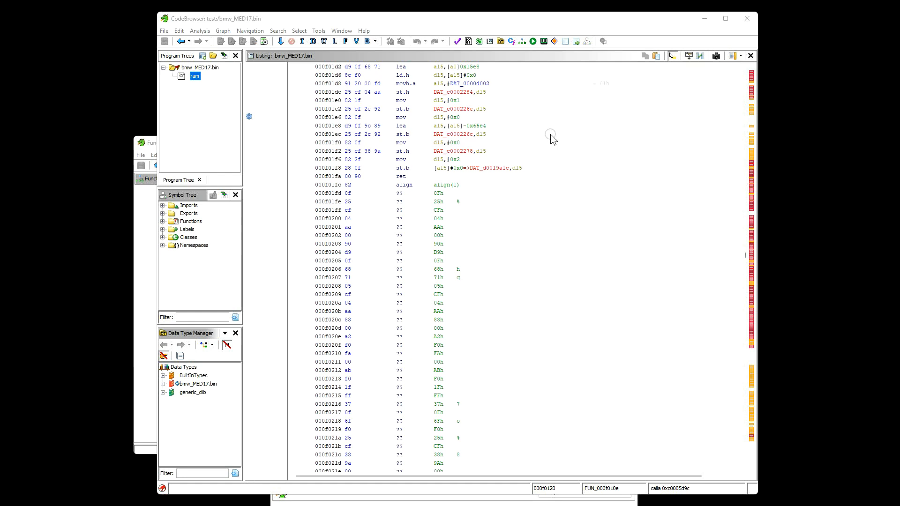
Inspect the DAT_f000501c, DAT_f00041c0, DAT_f000500c, DAT_f0005018 and DAT_80034fe0 references.
{"action": "left_click", "coordinate": [195, 76]}
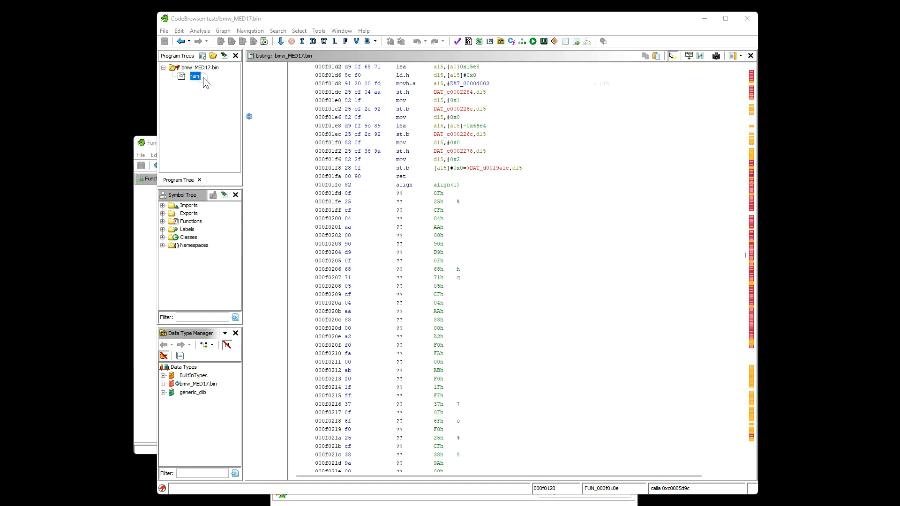
{"action": "mouse_move", "coordinate": [490, 121]}
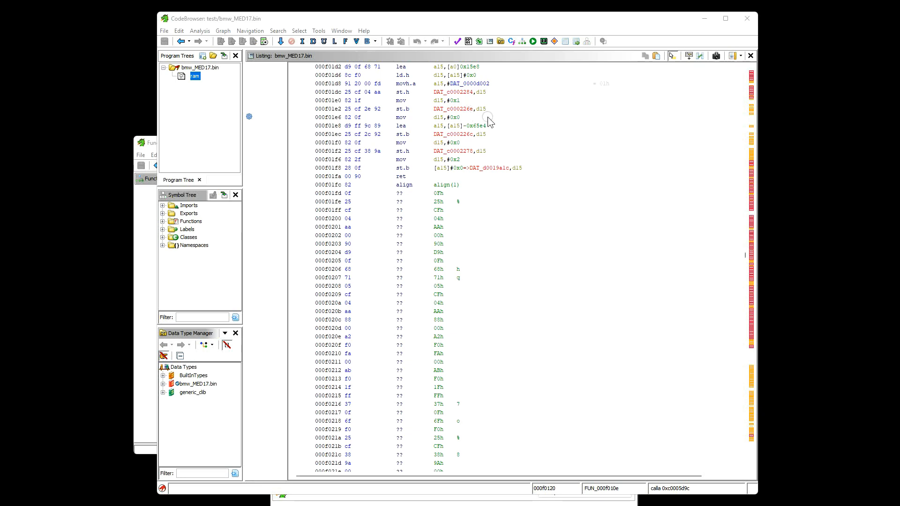
{"action": "mouse_move", "coordinate": [488, 116]}
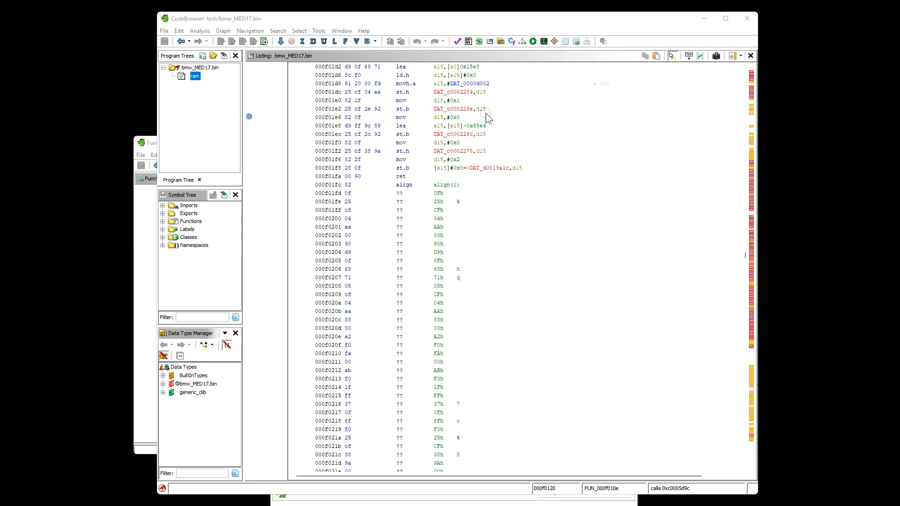
{"action": "mouse_move", "coordinate": [498, 126]}
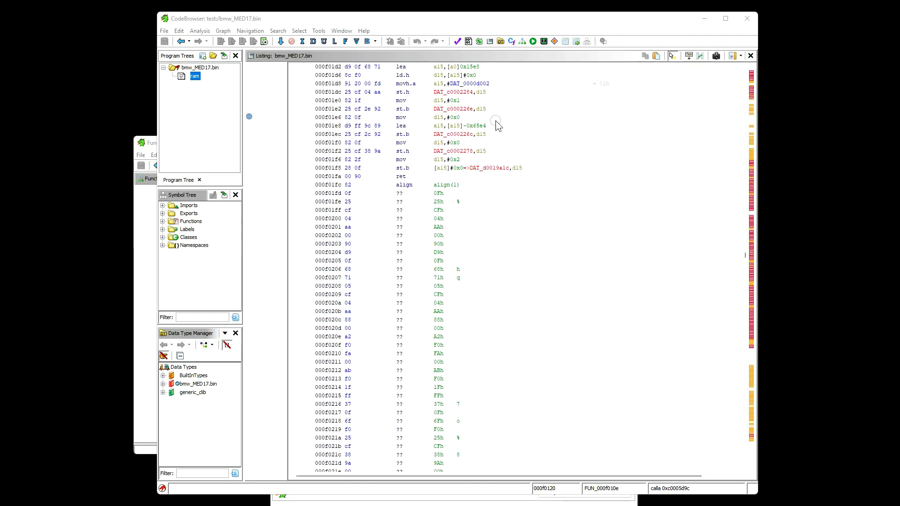
{"action": "mouse_move", "coordinate": [495, 131]}
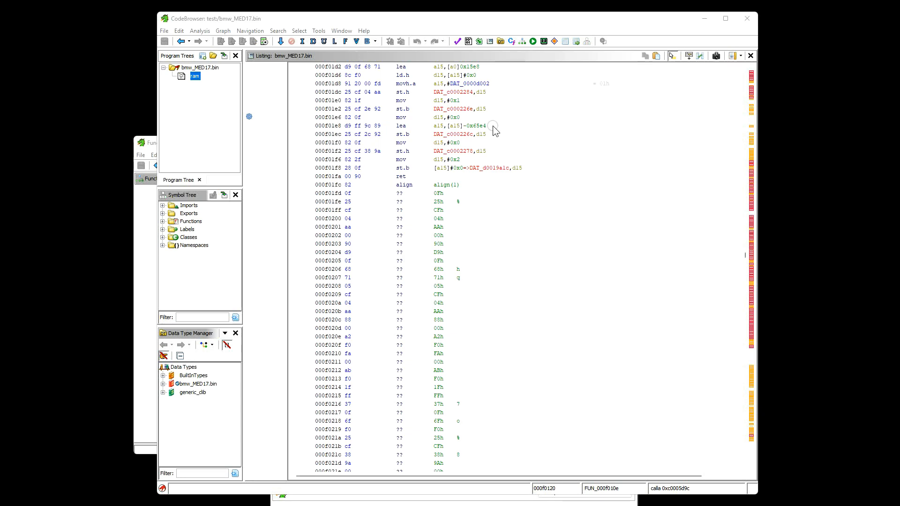
{"action": "mouse_move", "coordinate": [489, 131]}
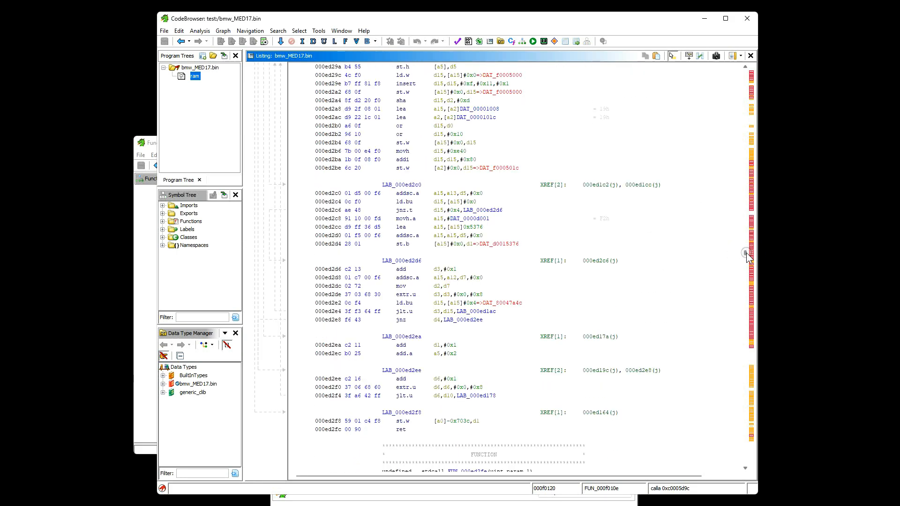
{"action": "left_click", "coordinate": [482, 244]}
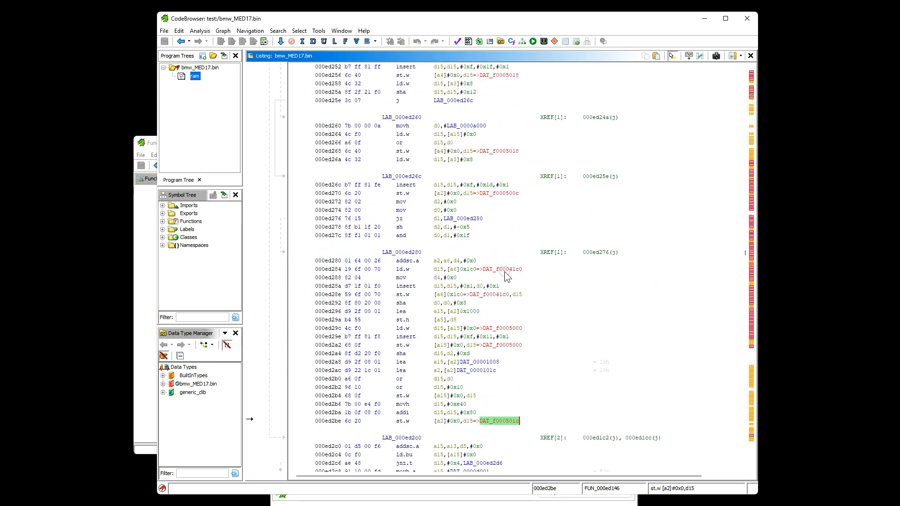
{"action": "left_click", "coordinate": [507, 269]}
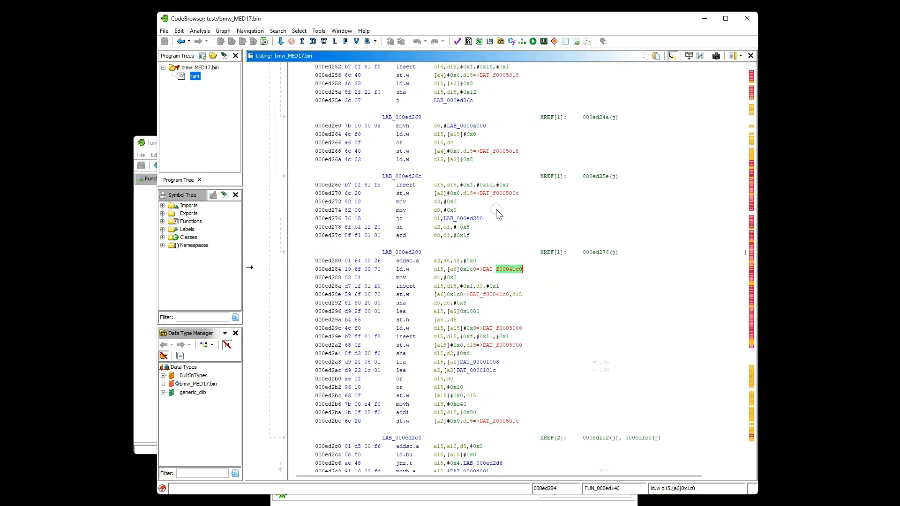
{"action": "left_click", "coordinate": [505, 194]}
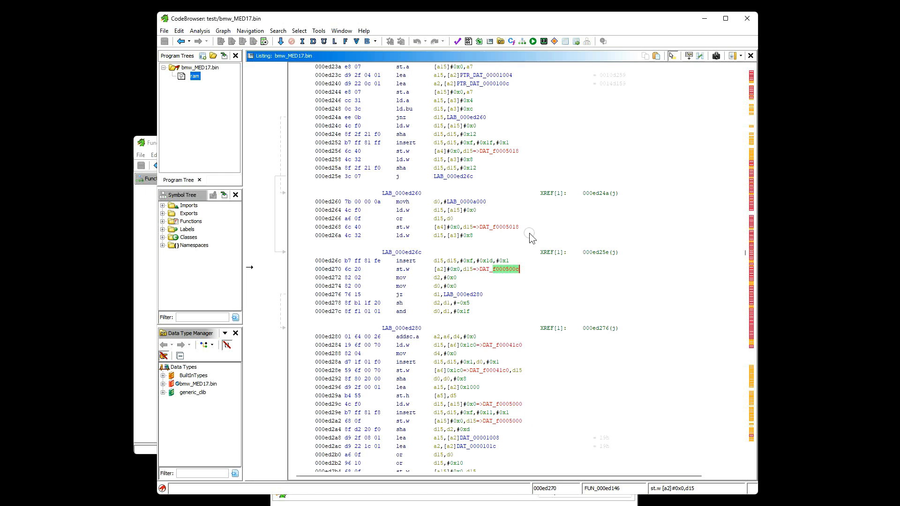
{"action": "mouse_move", "coordinate": [541, 246]}
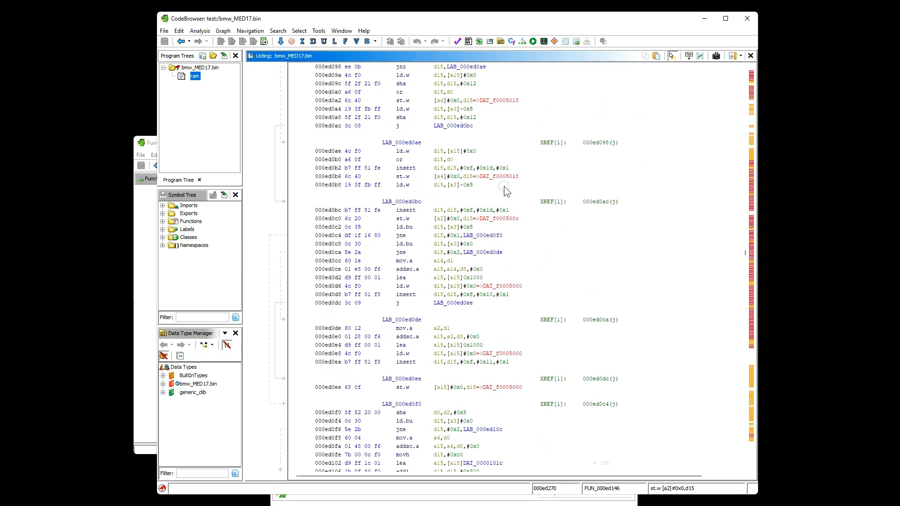
{"action": "left_click", "coordinate": [498, 176]}
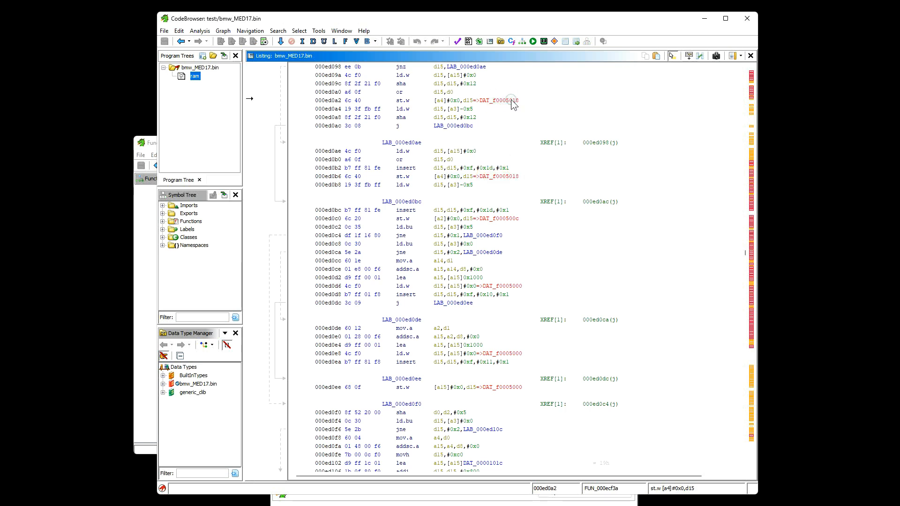
{"action": "mouse_move", "coordinate": [511, 102]}
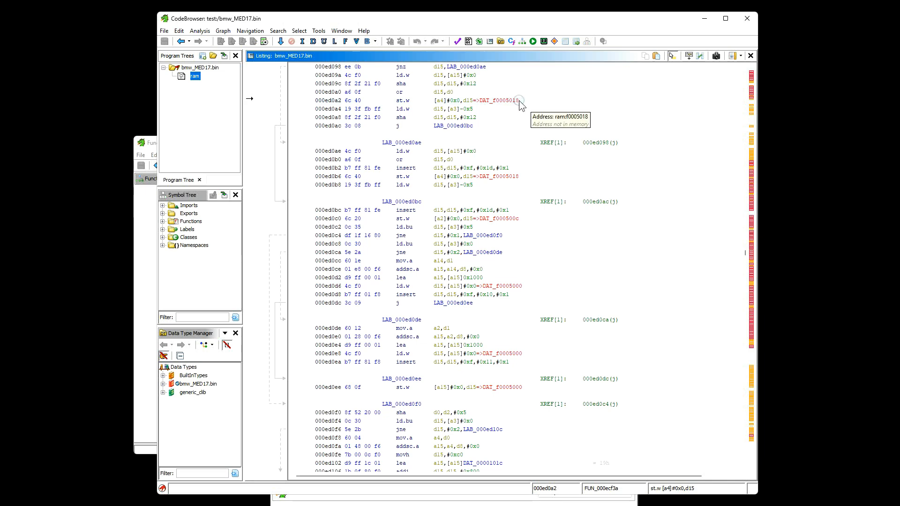
{"action": "mouse_move", "coordinate": [591, 148]}
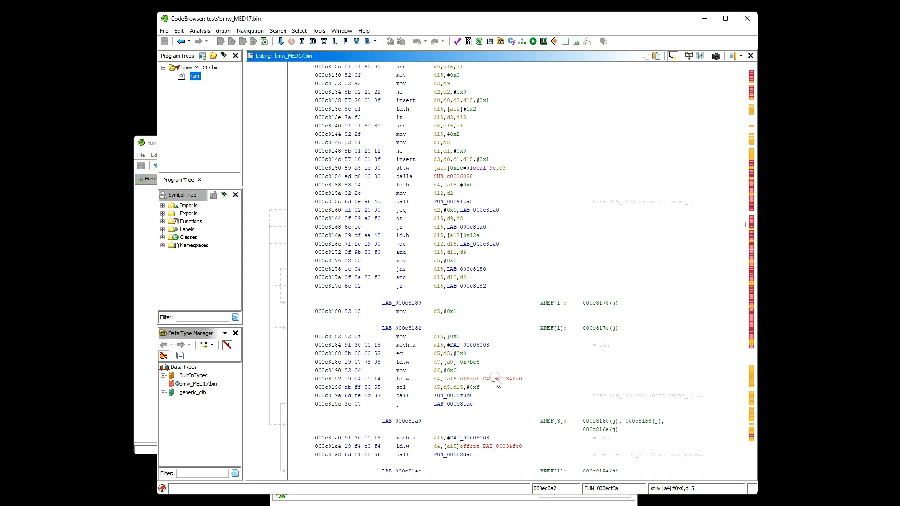
{"action": "left_click", "coordinate": [497, 378]}
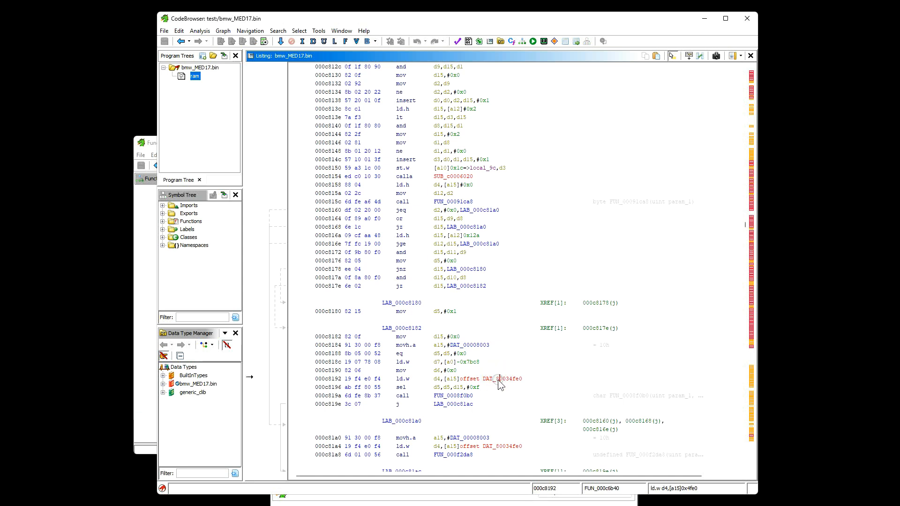
{"action": "mouse_move", "coordinate": [522, 382]}
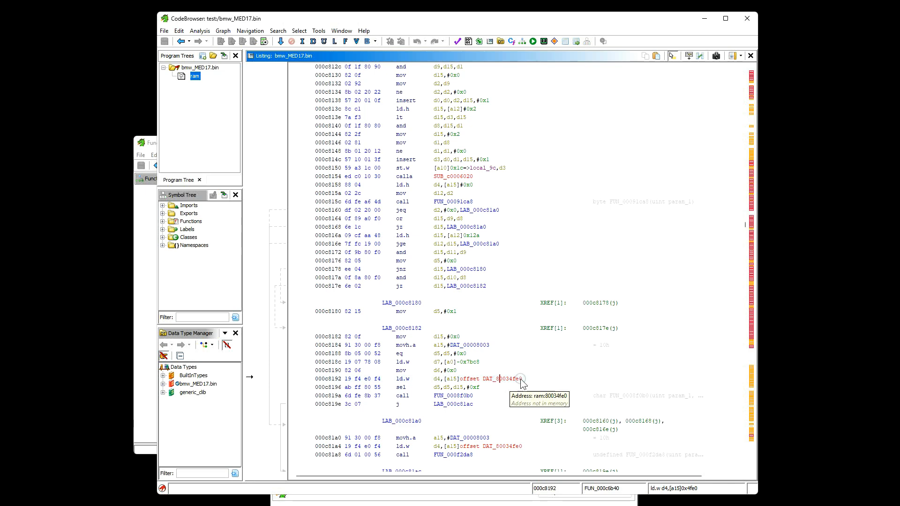
{"action": "mouse_move", "coordinate": [503, 388]}
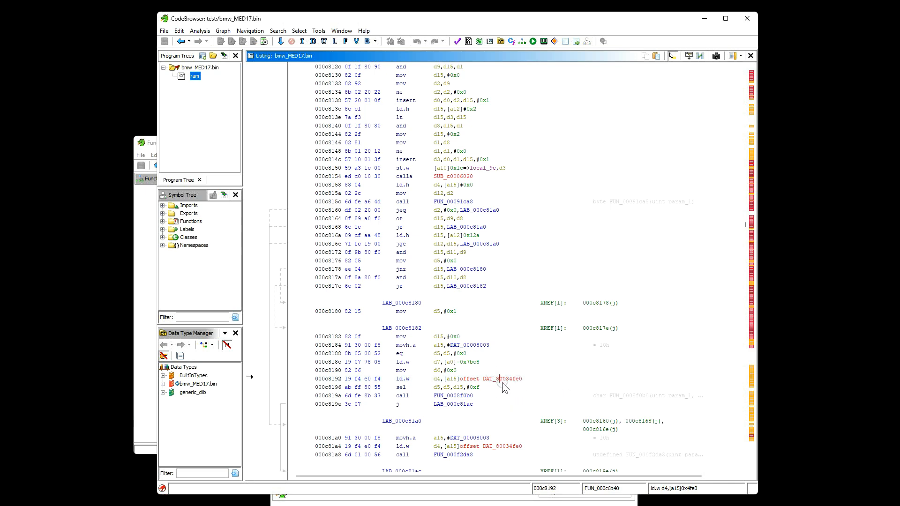
{"action": "mouse_move", "coordinate": [495, 386]}
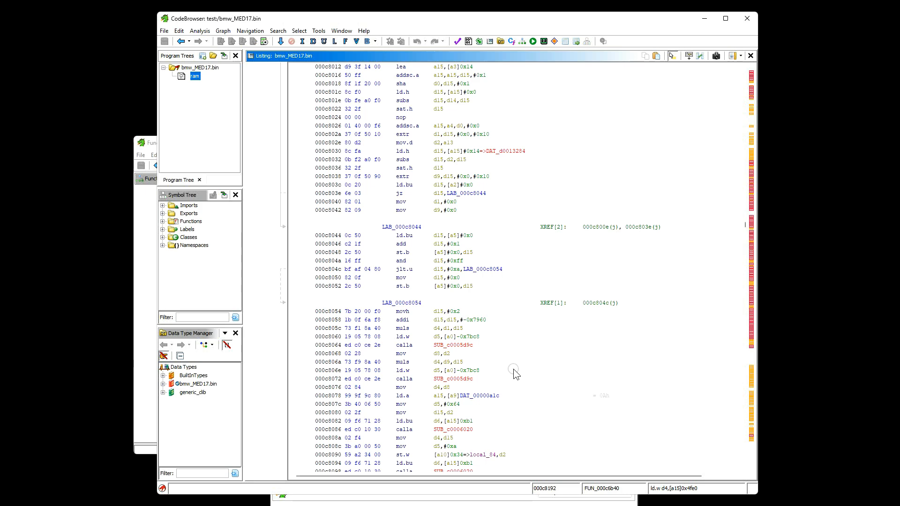
{"action": "mouse_move", "coordinate": [501, 357]}
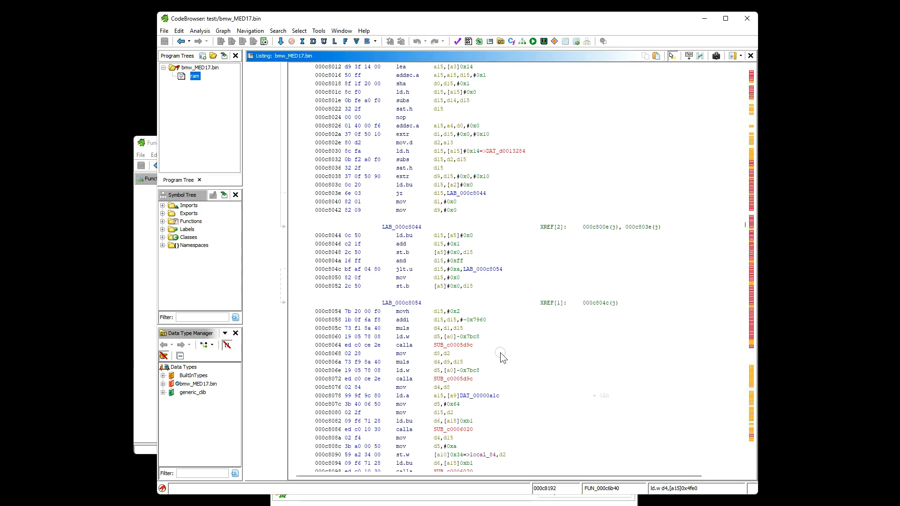
{"action": "scroll", "scroll_direction": "down", "scroll_amount": 3}
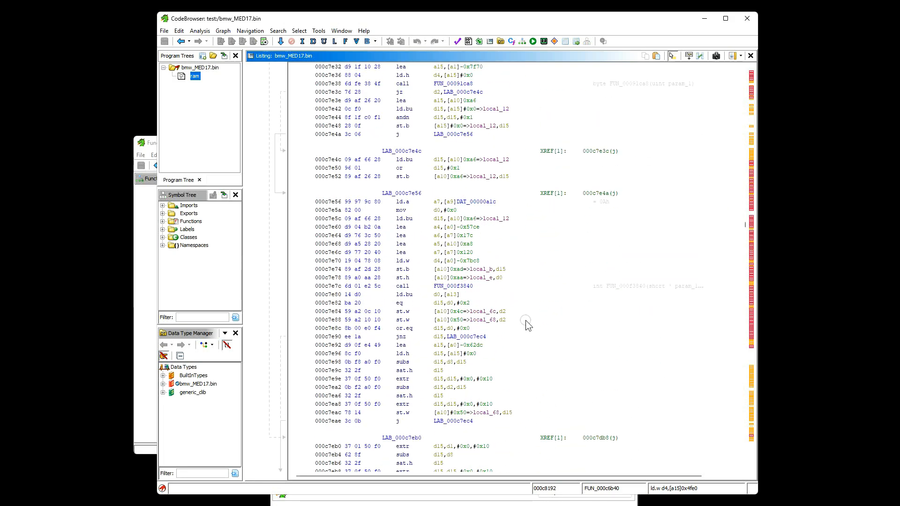
{"action": "scroll", "scroll_direction": "down", "scroll_amount": 3}
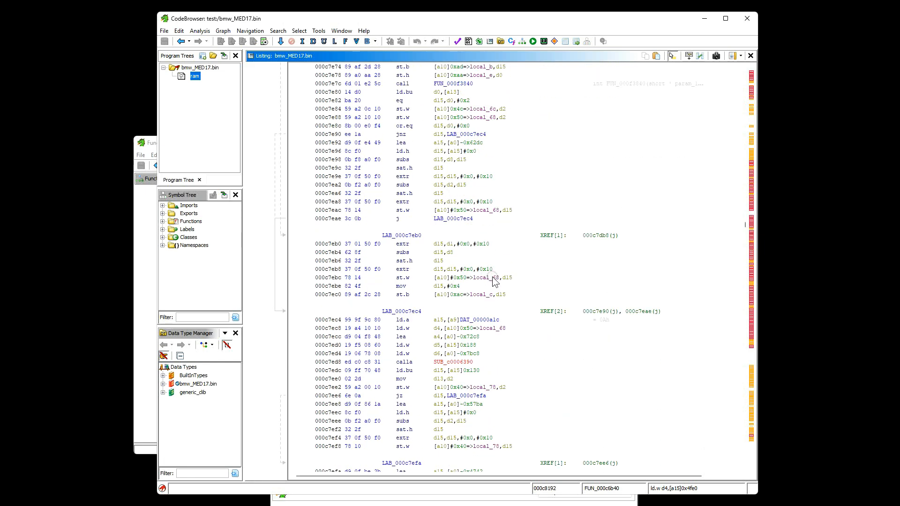
{"action": "scroll", "scroll_direction": "down", "scroll_amount": 3}
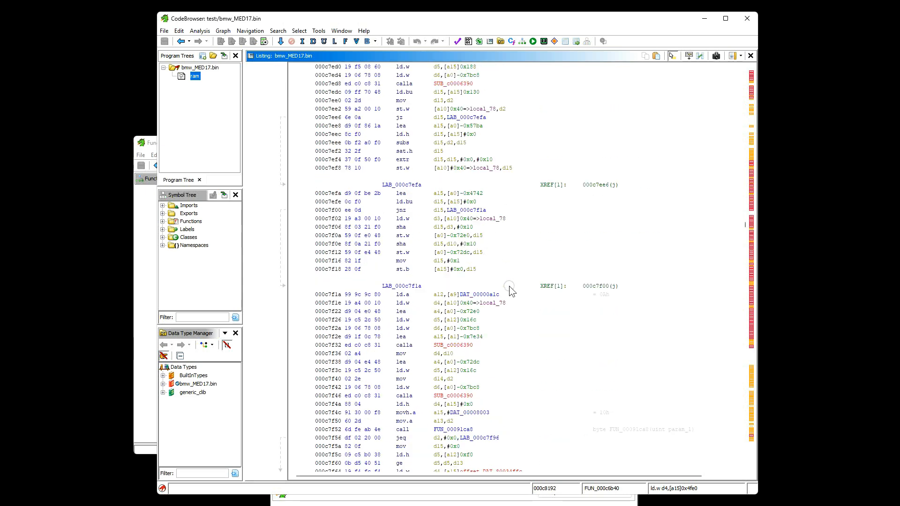
{"action": "scroll", "scroll_direction": "down", "scroll_amount": 3}
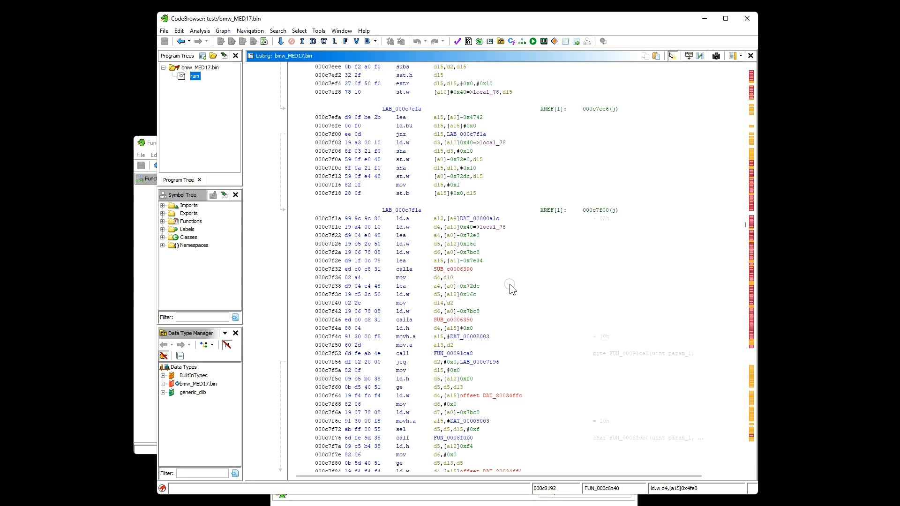
{"action": "mouse_move", "coordinate": [512, 282]}
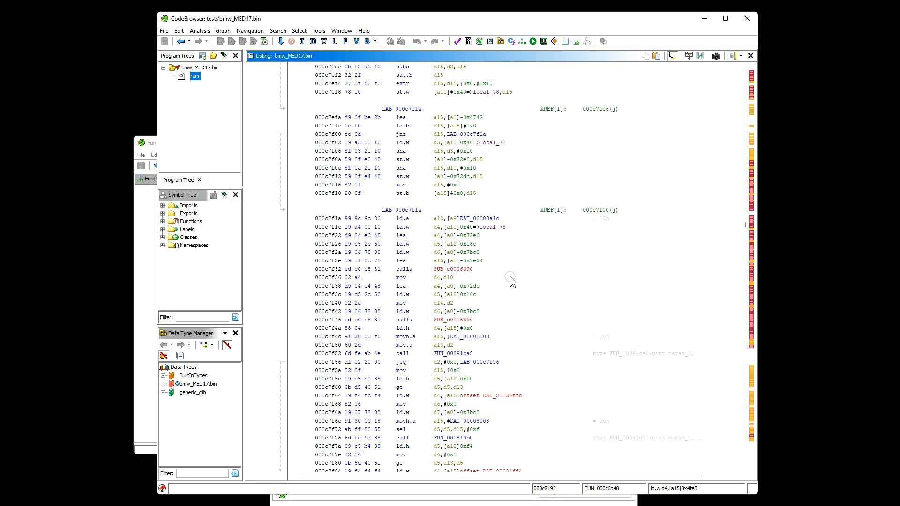
{"action": "scroll", "scroll_direction": "down", "scroll_amount": 3}
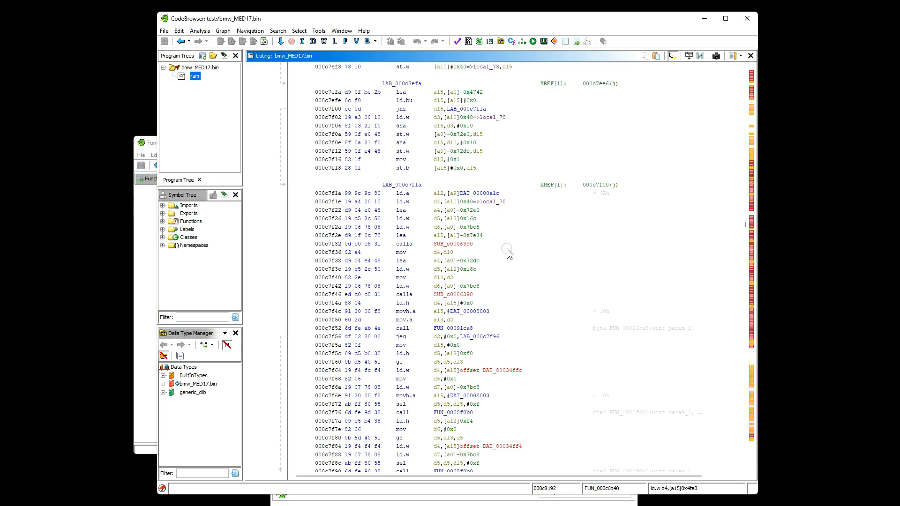
{"action": "mouse_move", "coordinate": [270, 56]}
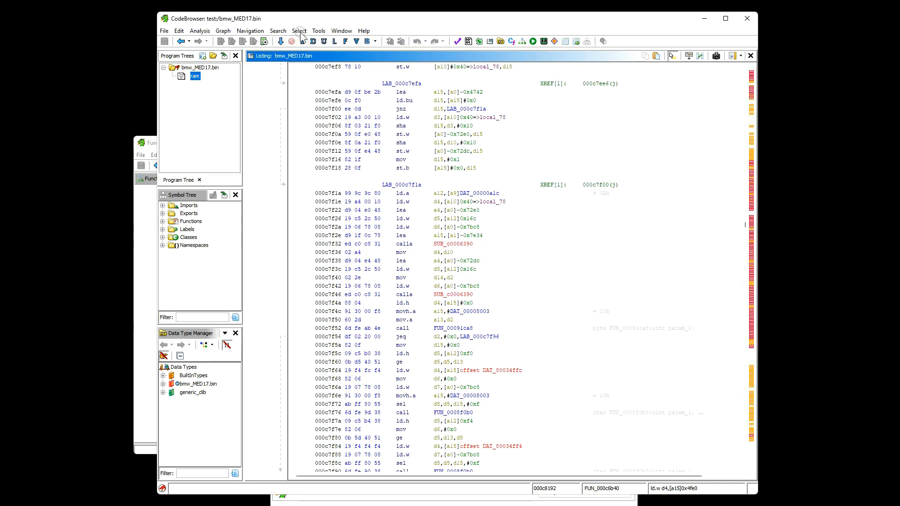
Text-search the program for '8000', jump to 0000063e, and close the results.
{"action": "left_click", "coordinate": [278, 30]}
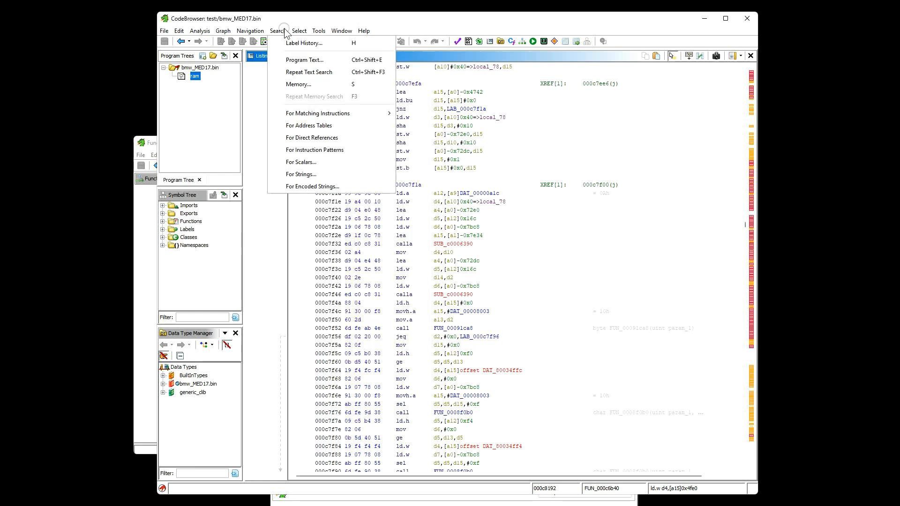
{"action": "left_click", "coordinate": [304, 59]}
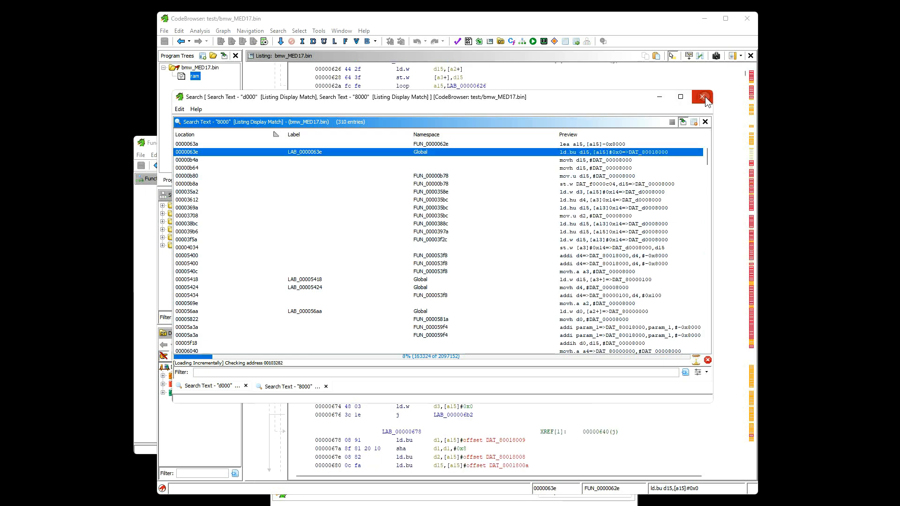
{"action": "left_click", "coordinate": [701, 96]}
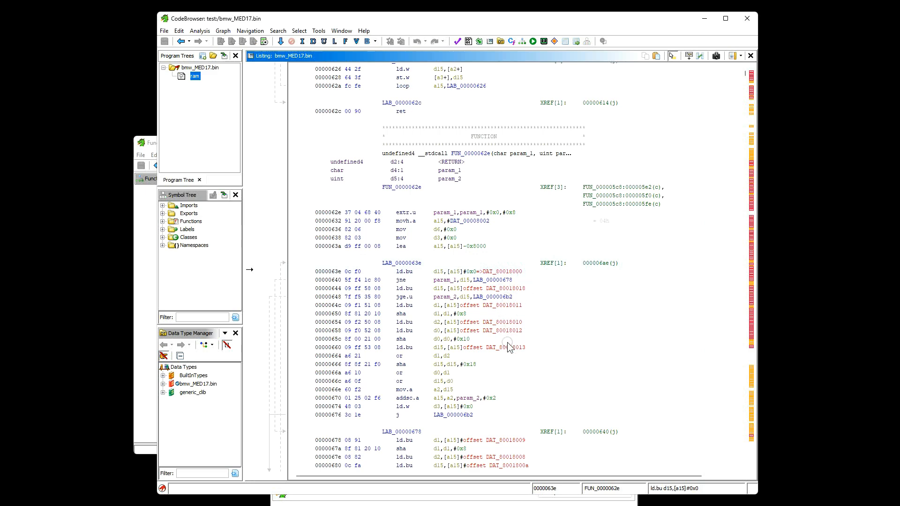
{"action": "mouse_move", "coordinate": [522, 353]}
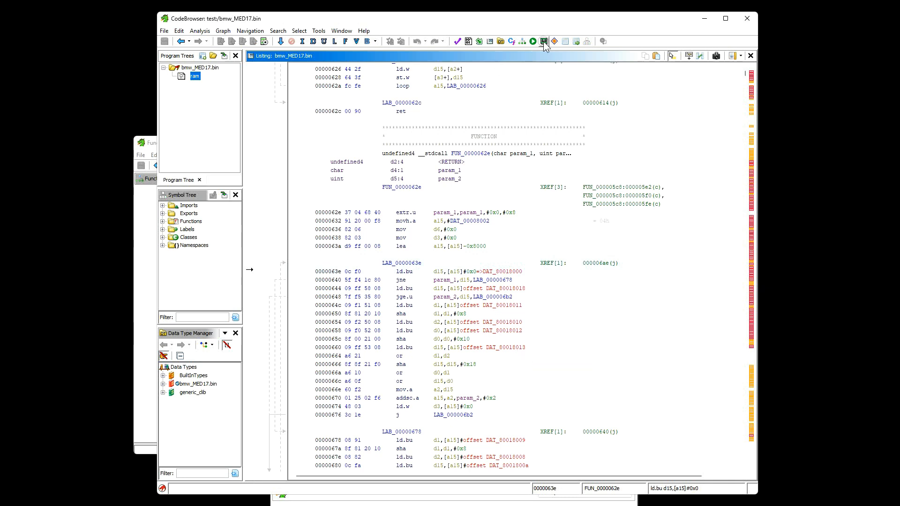
In the Memory Map, rename the single 'ram' block to 'flash'.
{"action": "left_click", "coordinate": [543, 41]}
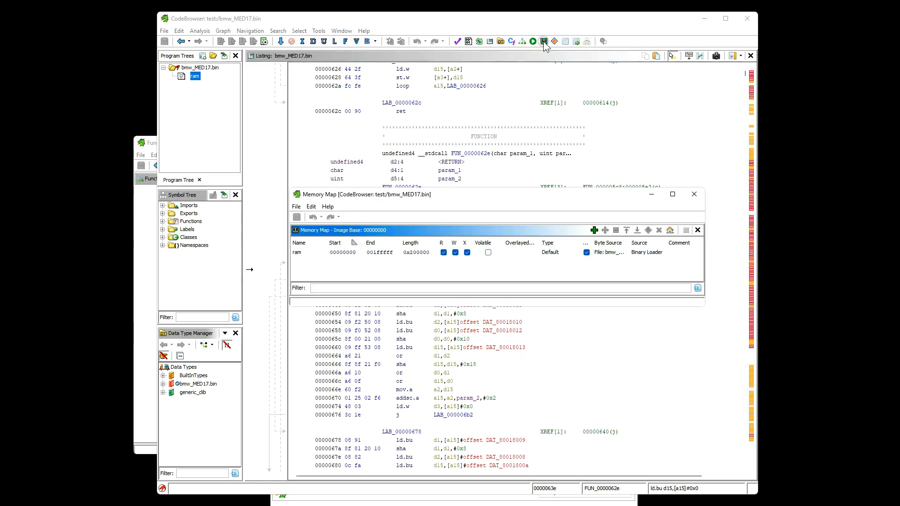
{"action": "left_click", "coordinate": [296, 252]}
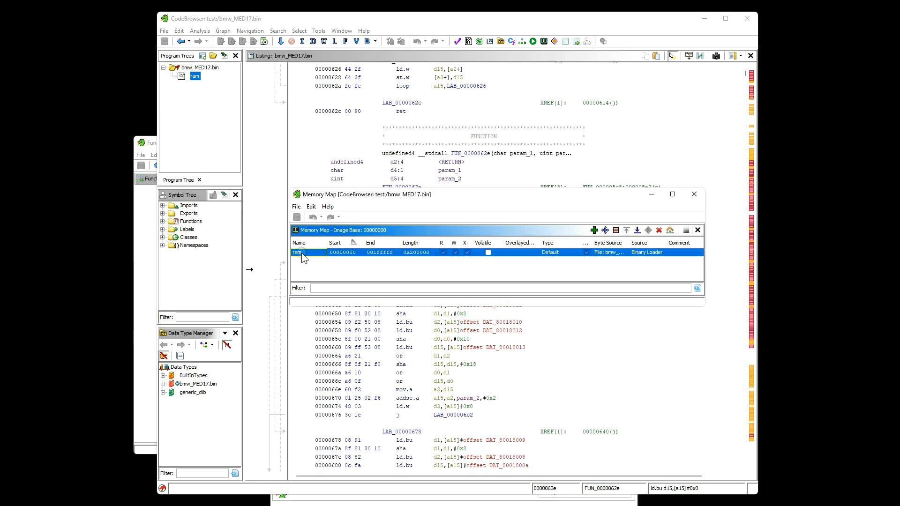
{"action": "double_click", "coordinate": [297, 252]}
{"action": "type", "text": "flash"}
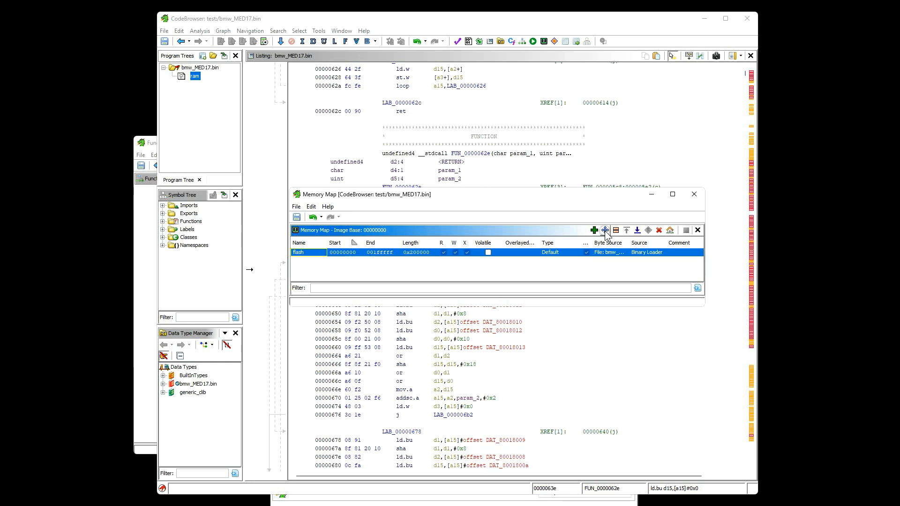
{"action": "mouse_move", "coordinate": [595, 230]}
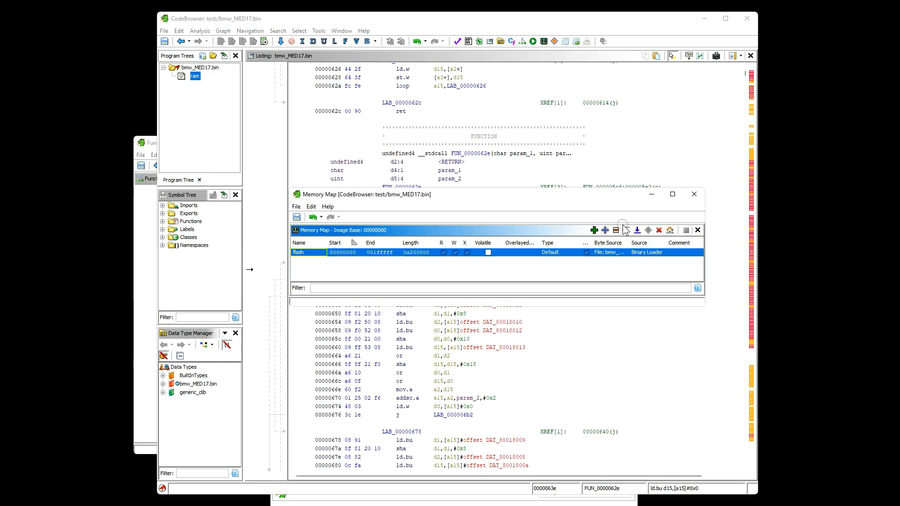
{"action": "mouse_move", "coordinate": [616, 230]}
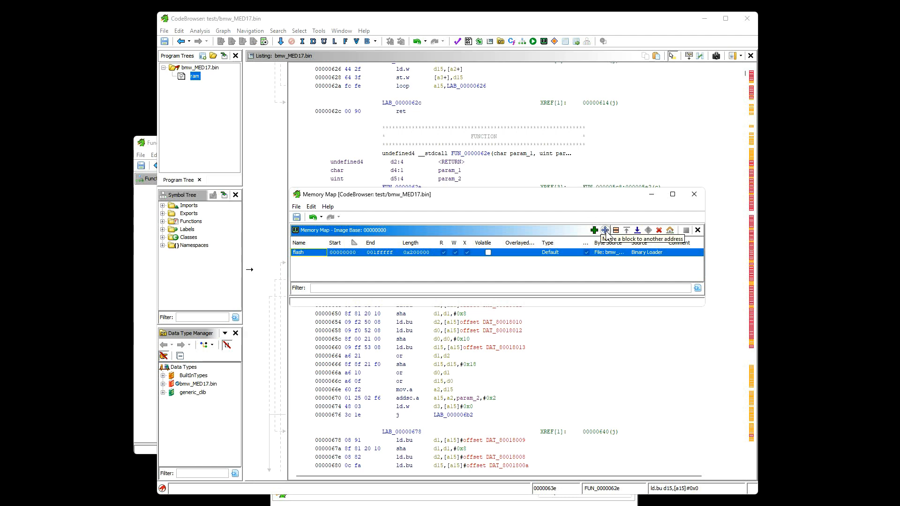
Move the flash block to start address 0x80000000, spanning 80000000–801fffff.
{"action": "left_click", "coordinate": [605, 230]}
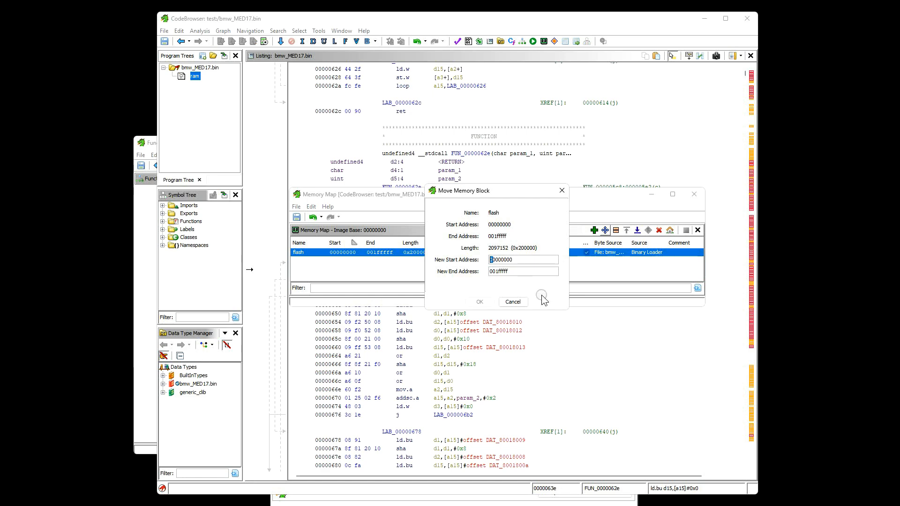
{"action": "type", "text": "80000000"}
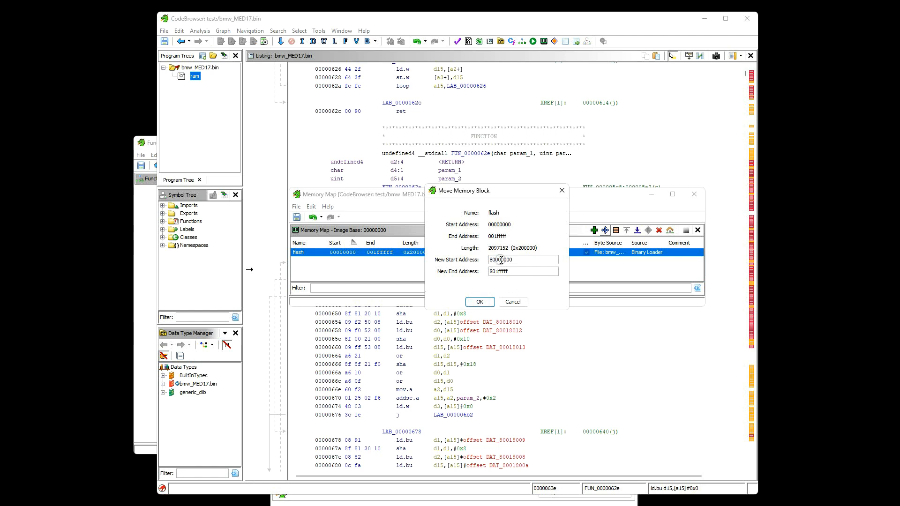
{"action": "left_click", "coordinate": [479, 302]}
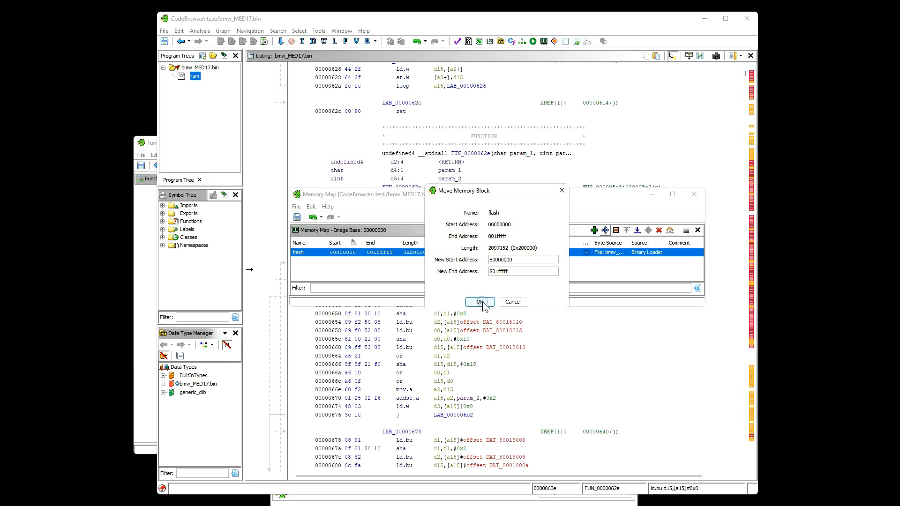
{"action": "left_click", "coordinate": [480, 302]}
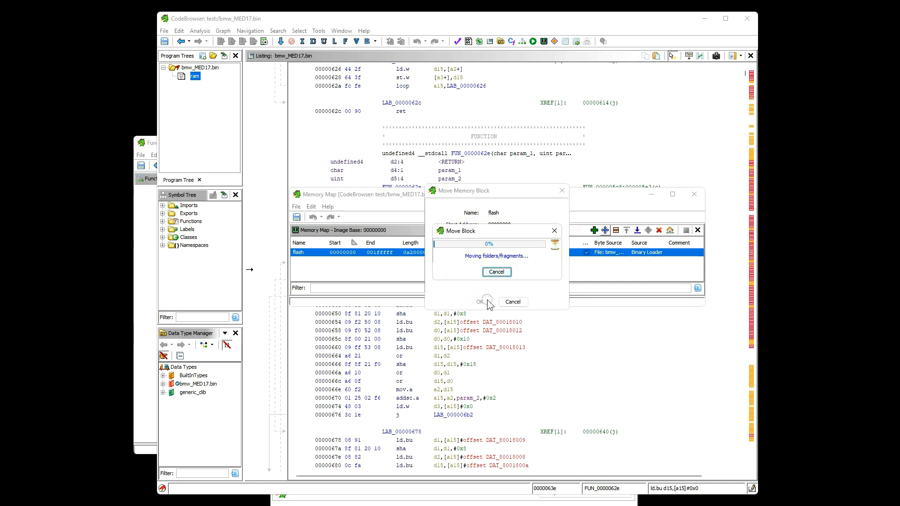
{"action": "left_click", "coordinate": [480, 301]}
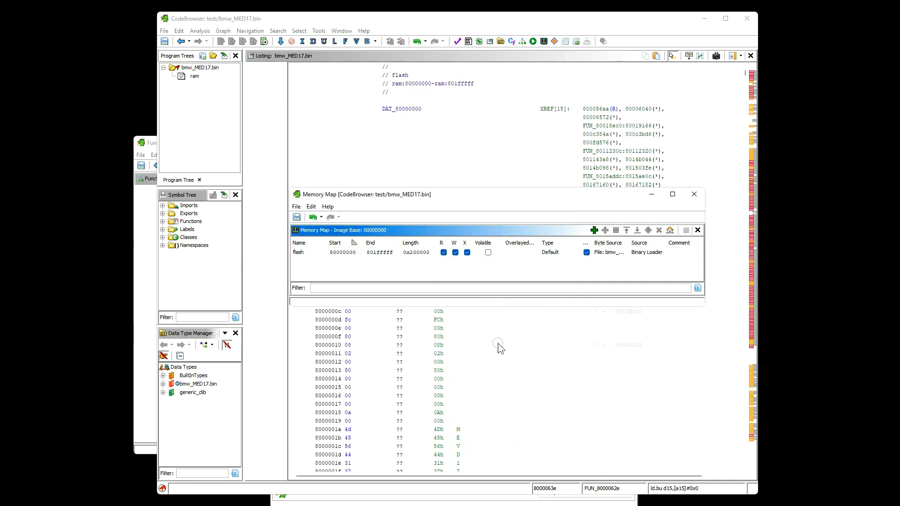
{"action": "mouse_move", "coordinate": [544, 346]}
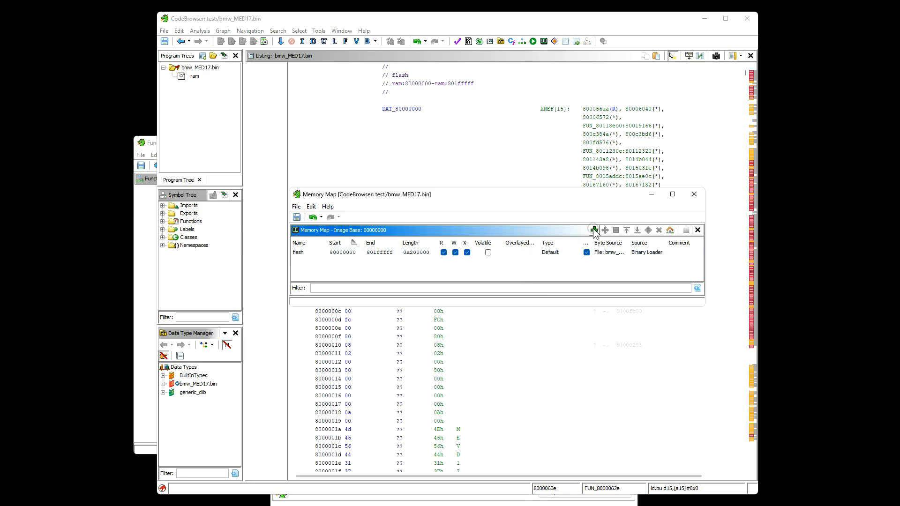
{"action": "mouse_move", "coordinate": [593, 230]}
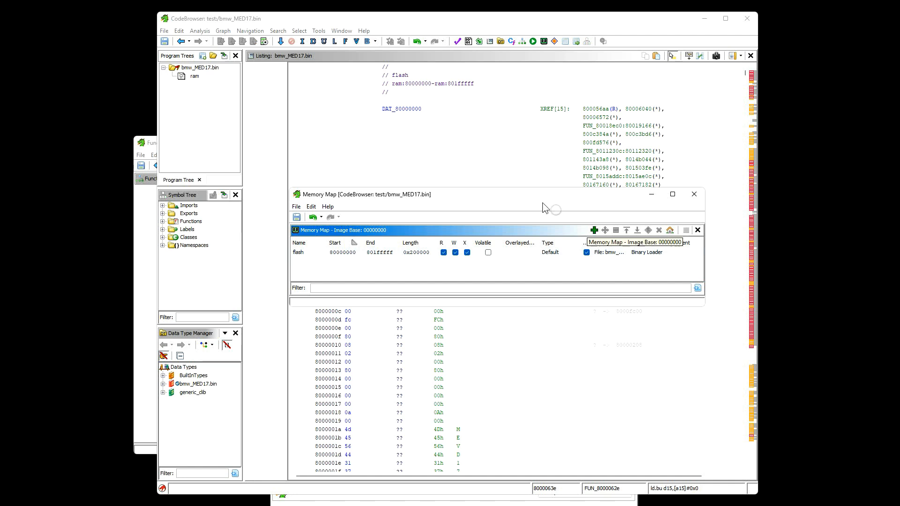
Run a Search All program text search for 'd000', accepting the 500-match limit warning.
{"action": "left_click", "coordinate": [278, 31]}
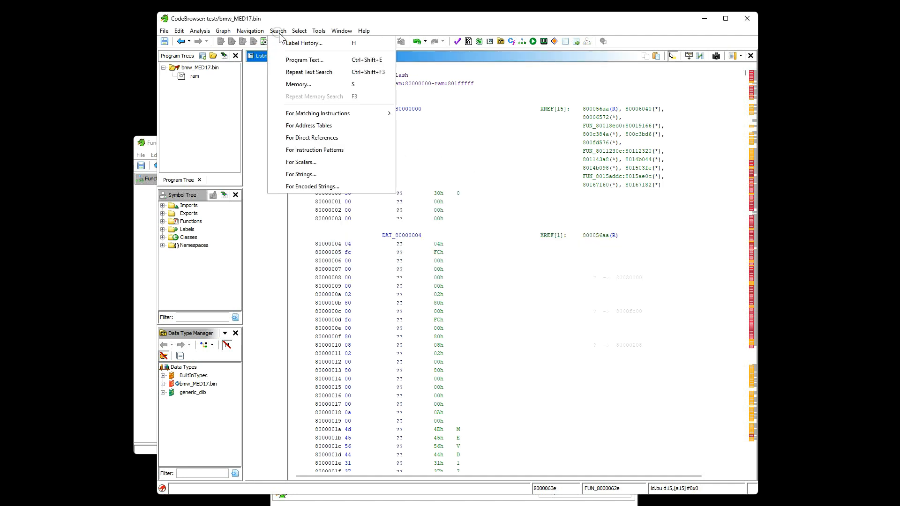
{"action": "left_click", "coordinate": [304, 59]}
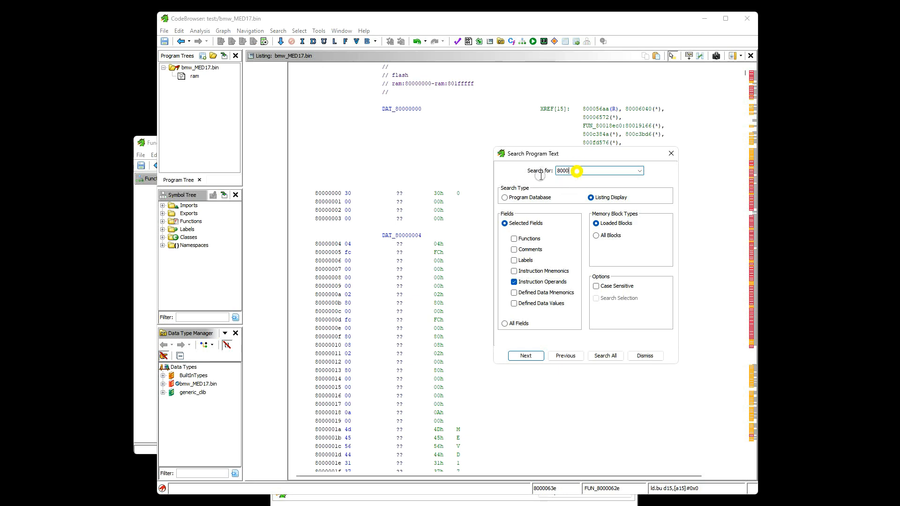
{"action": "key", "text": "Backspace"}
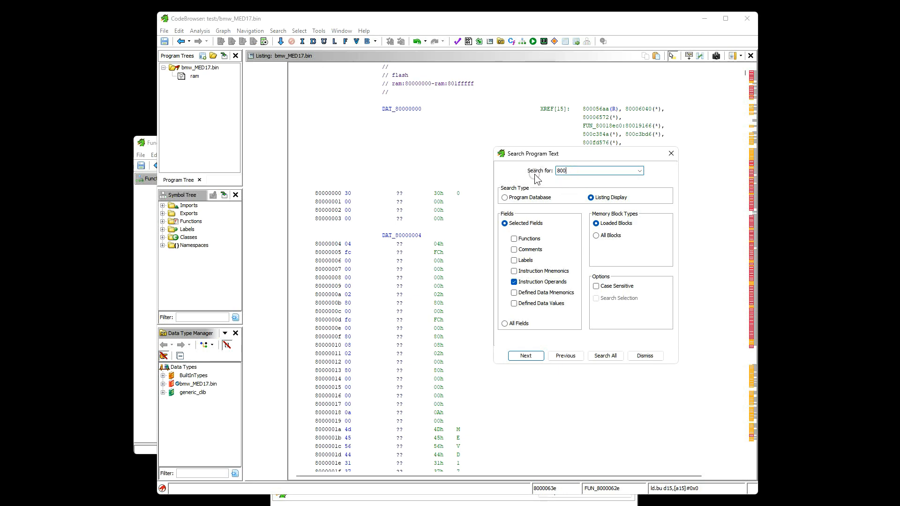
{"action": "type", "text": "d000"}
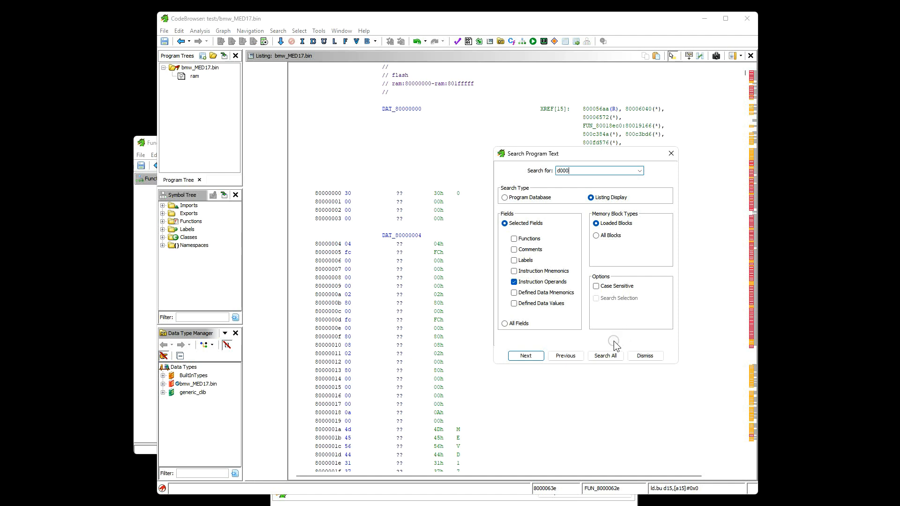
{"action": "left_click", "coordinate": [606, 356]}
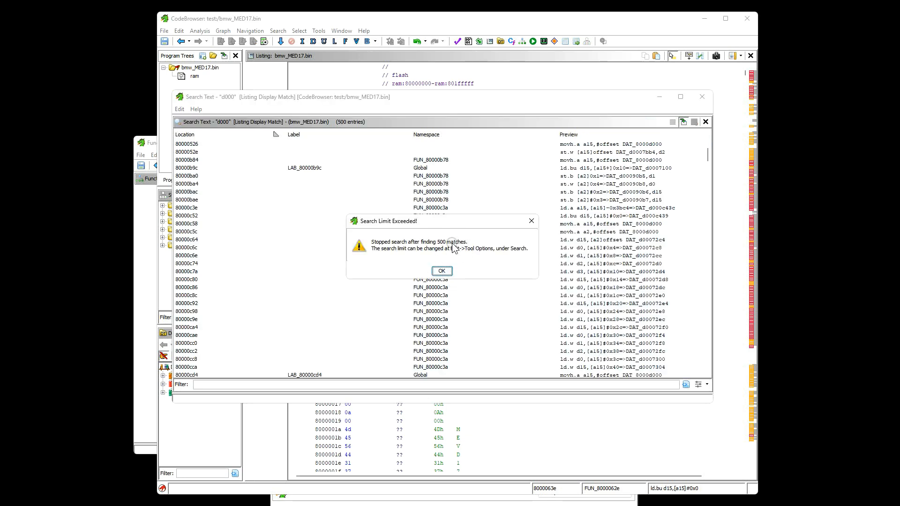
{"action": "mouse_move", "coordinate": [437, 245]}
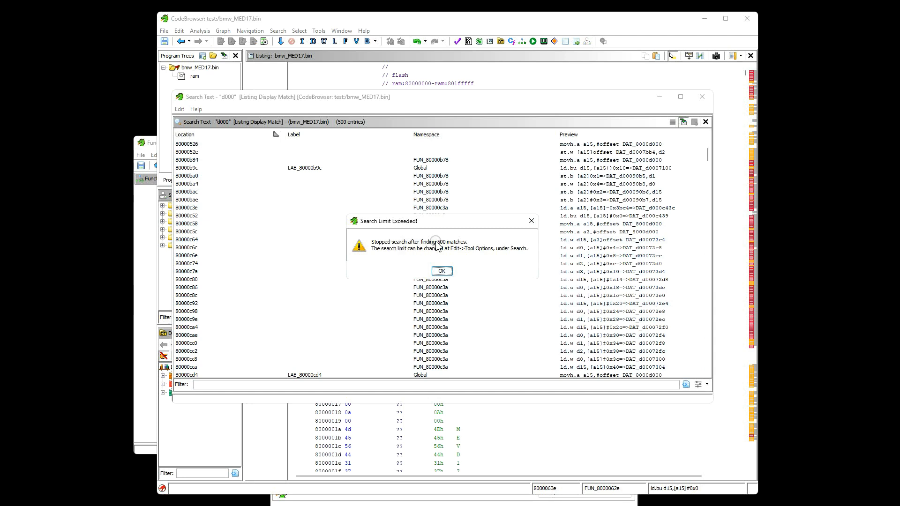
{"action": "mouse_move", "coordinate": [444, 252]}
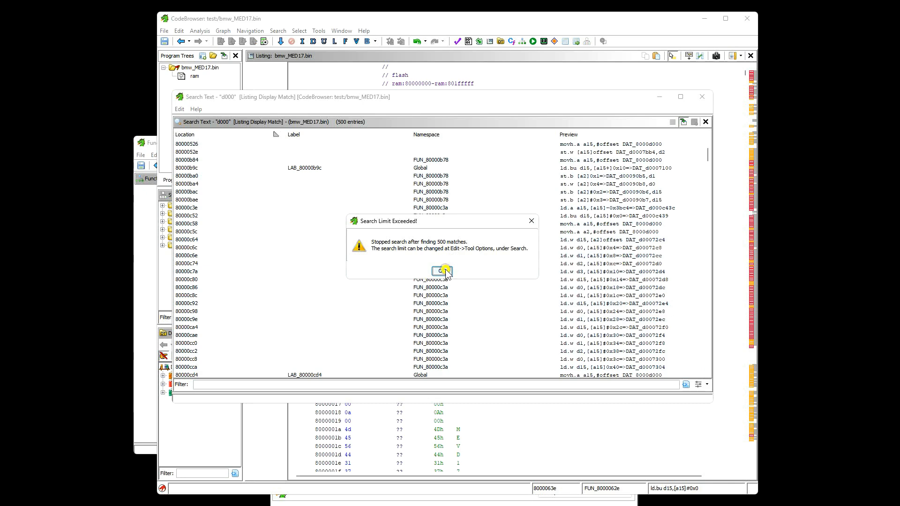
{"action": "left_click", "coordinate": [442, 270]}
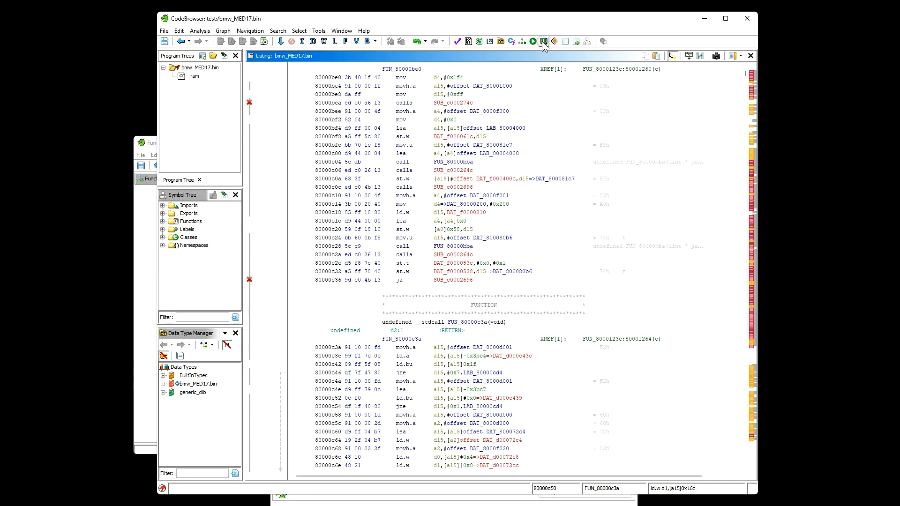
Add an uninitialized memory block named 'ram' at d0000000 with length 0x20000.
{"action": "left_click", "coordinate": [545, 41]}
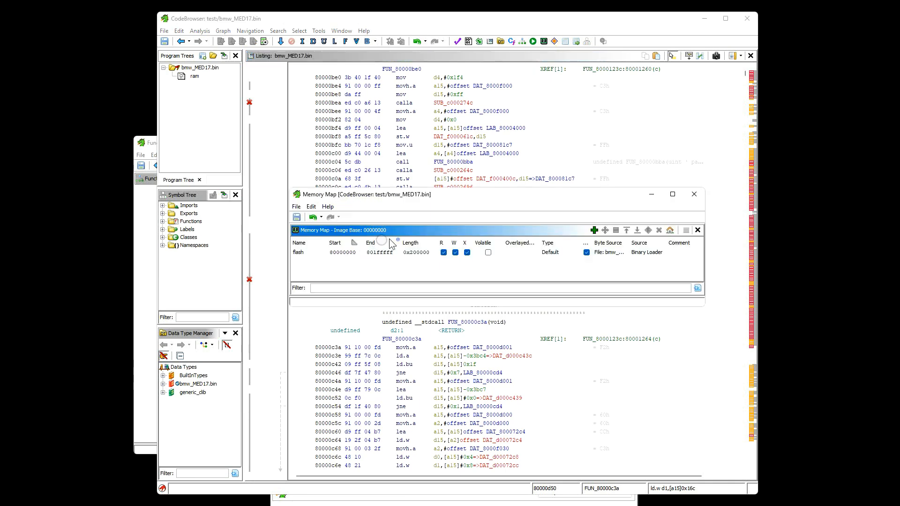
{"action": "left_click", "coordinate": [594, 230]}
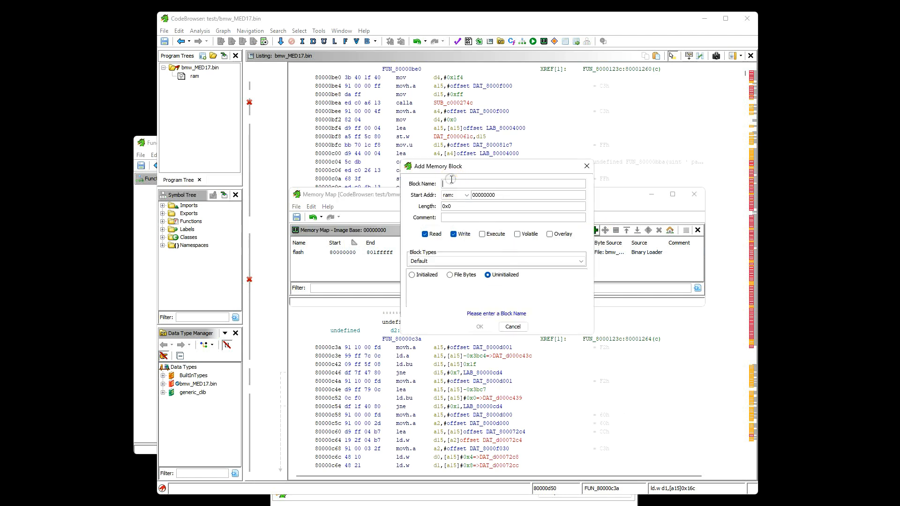
{"action": "type", "text": "ram"}
{"action": "left_click", "coordinate": [513, 205]}
{"action": "type", "text": "20000"}
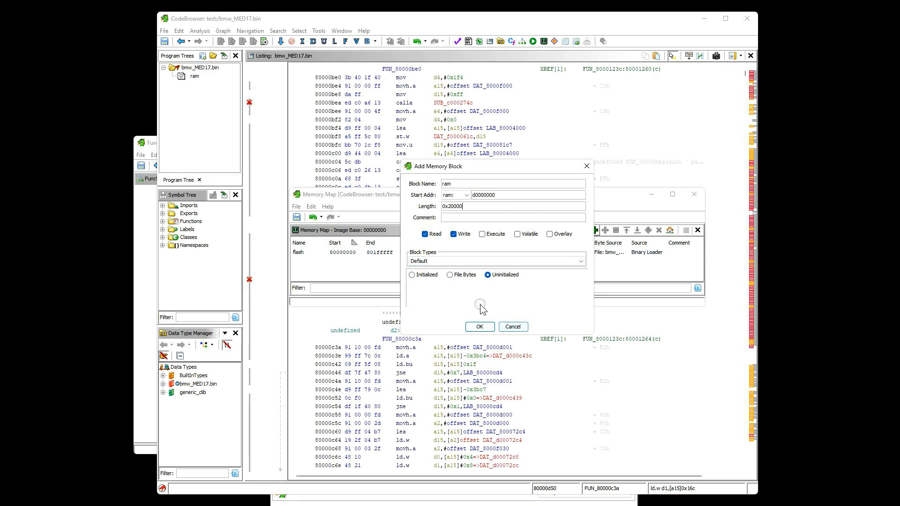
{"action": "left_click", "coordinate": [480, 327]}
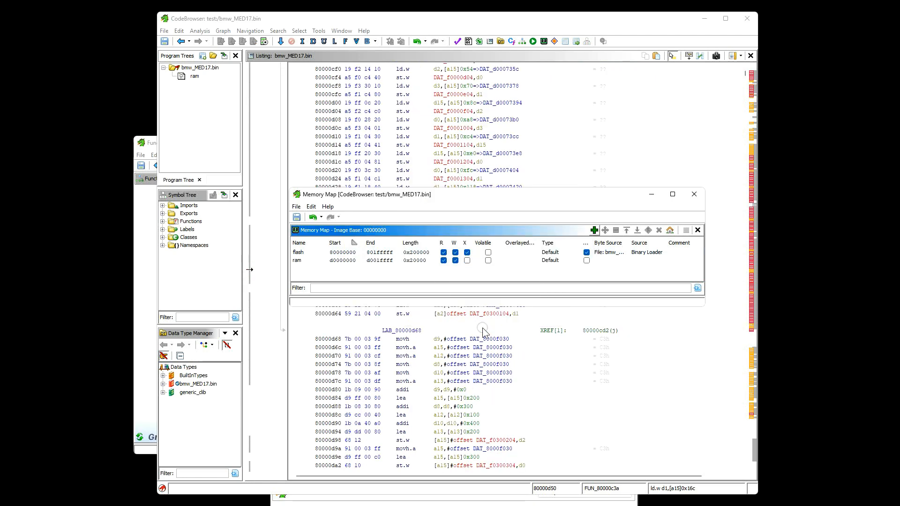
{"action": "mouse_move", "coordinate": [537, 174]}
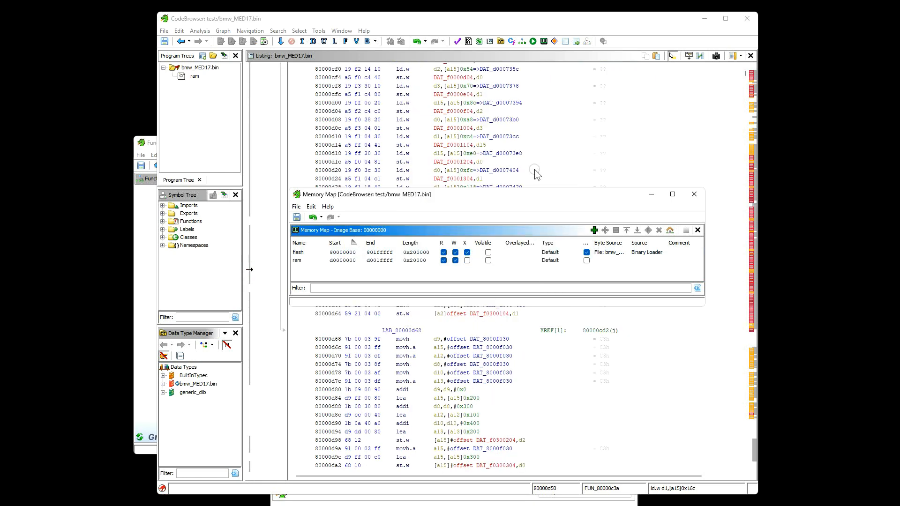
{"action": "mouse_move", "coordinate": [509, 87]}
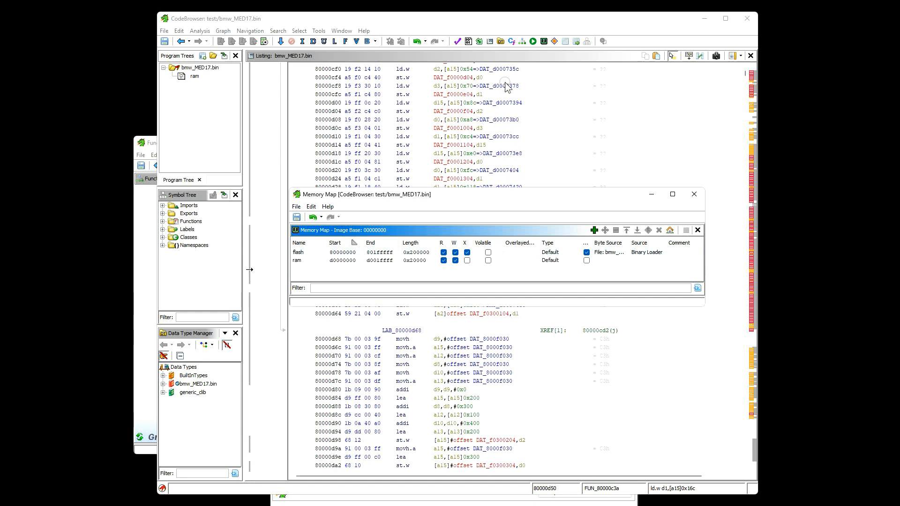
{"action": "mouse_move", "coordinate": [457, 147]}
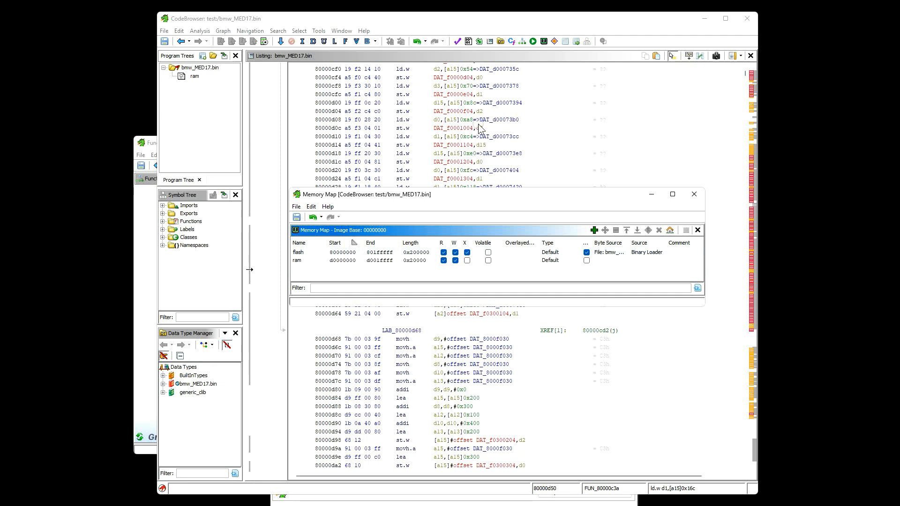
{"action": "mouse_move", "coordinate": [470, 163]}
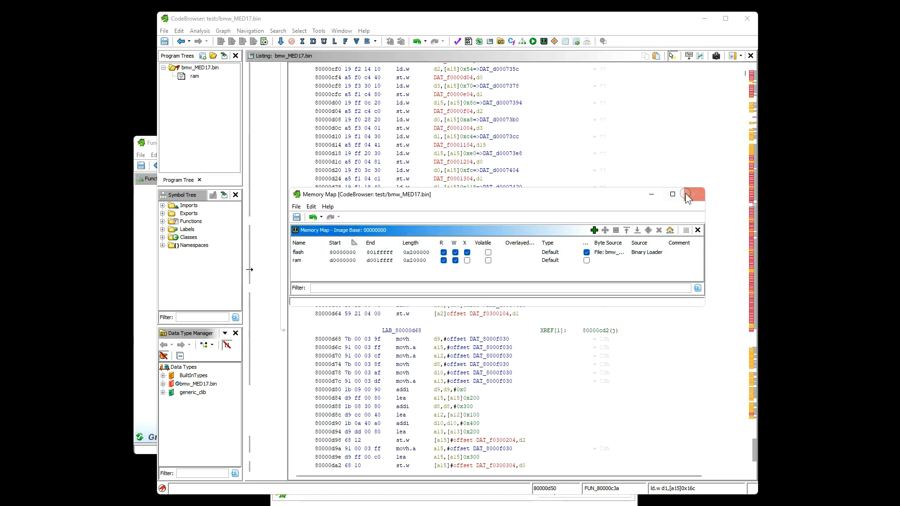
Close the Memory Map window, returning to the listing at 80000cf0.
{"action": "left_click", "coordinate": [693, 195]}
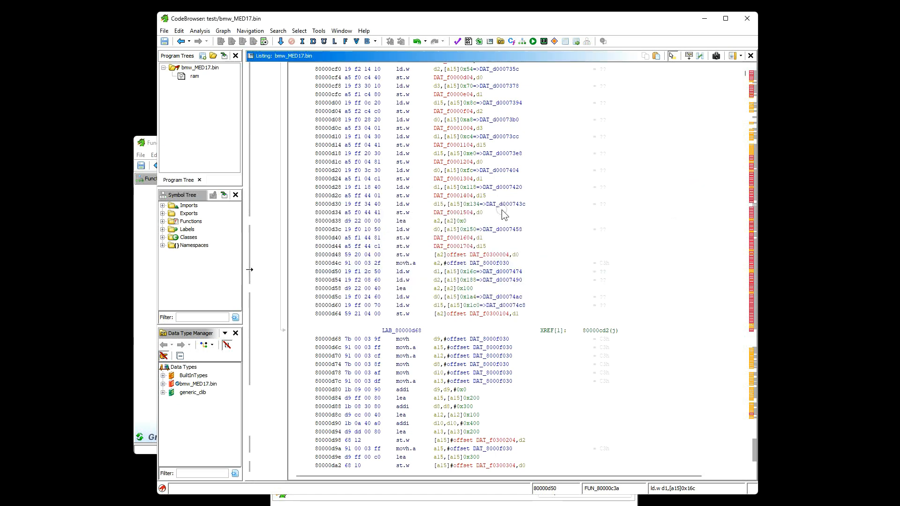
{"action": "scroll", "scroll_direction": "down", "scroll_amount": 3}
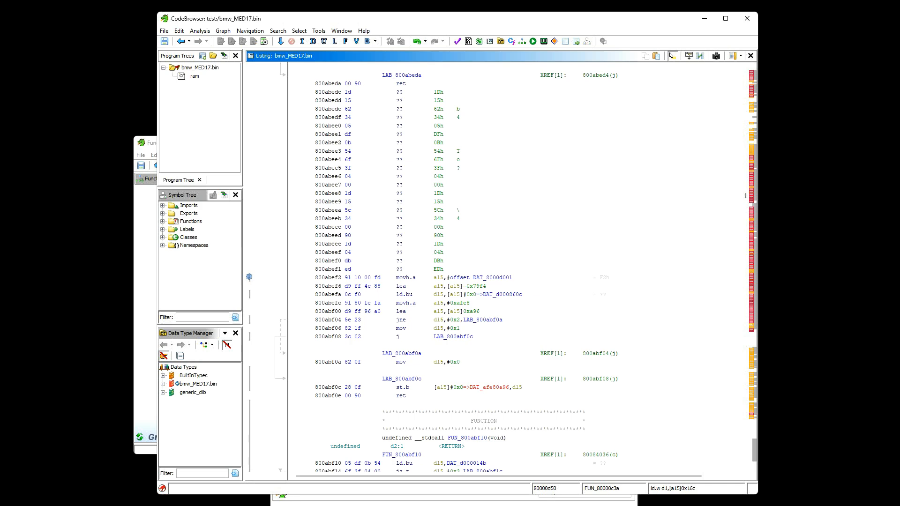
{"action": "mouse_move", "coordinate": [422, 428]}
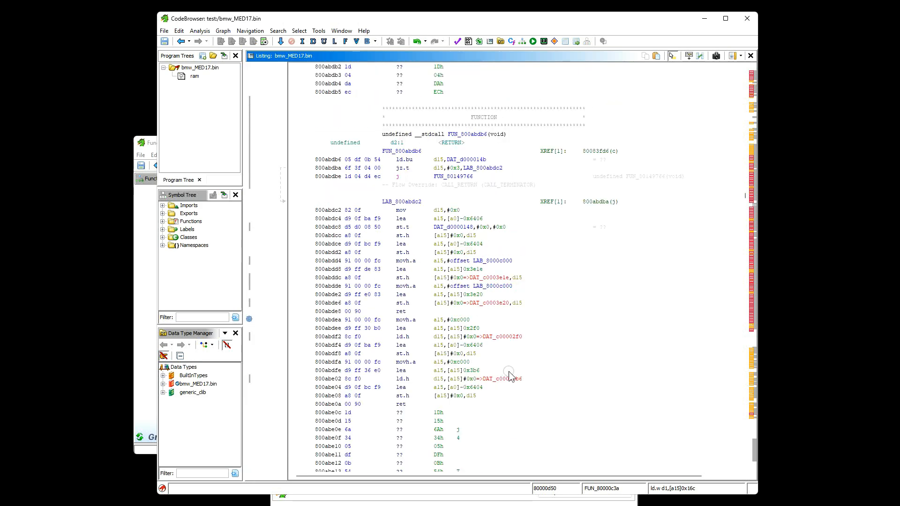
{"action": "scroll", "scroll_direction": "down", "scroll_amount": 3}
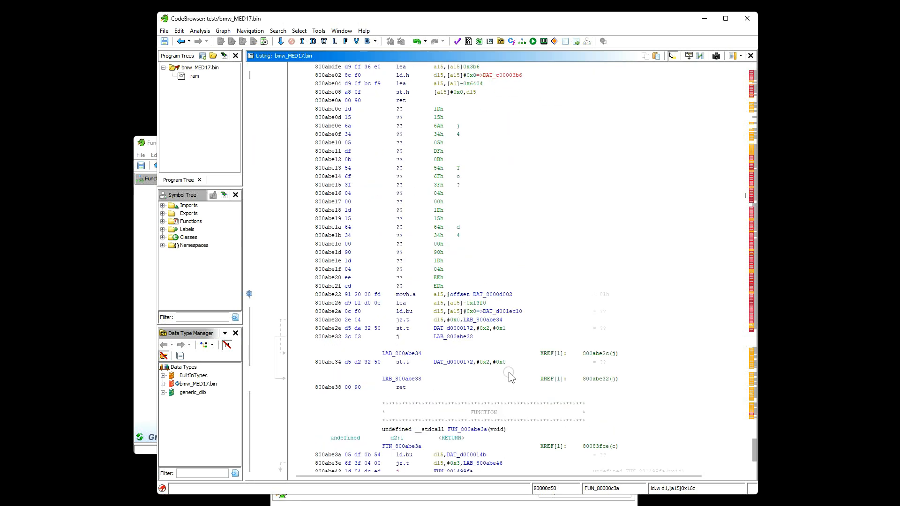
{"action": "scroll", "scroll_direction": "down", "scroll_amount": 3}
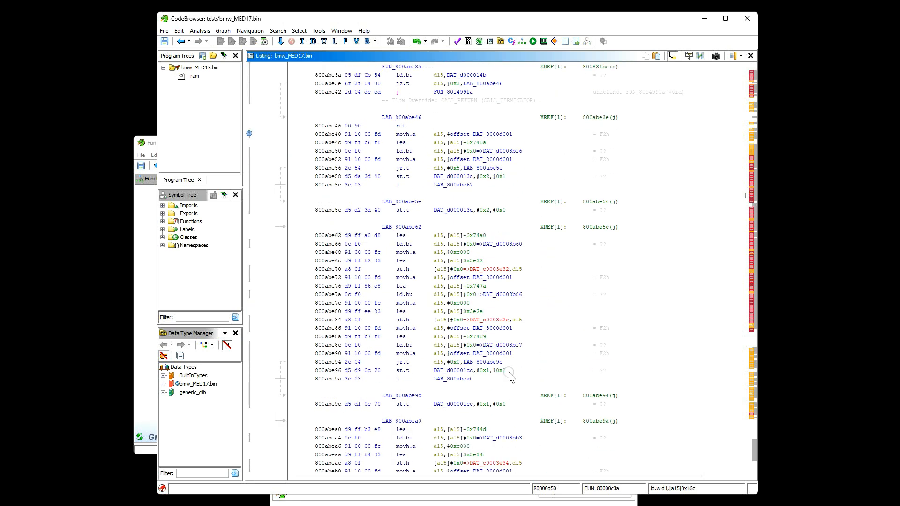